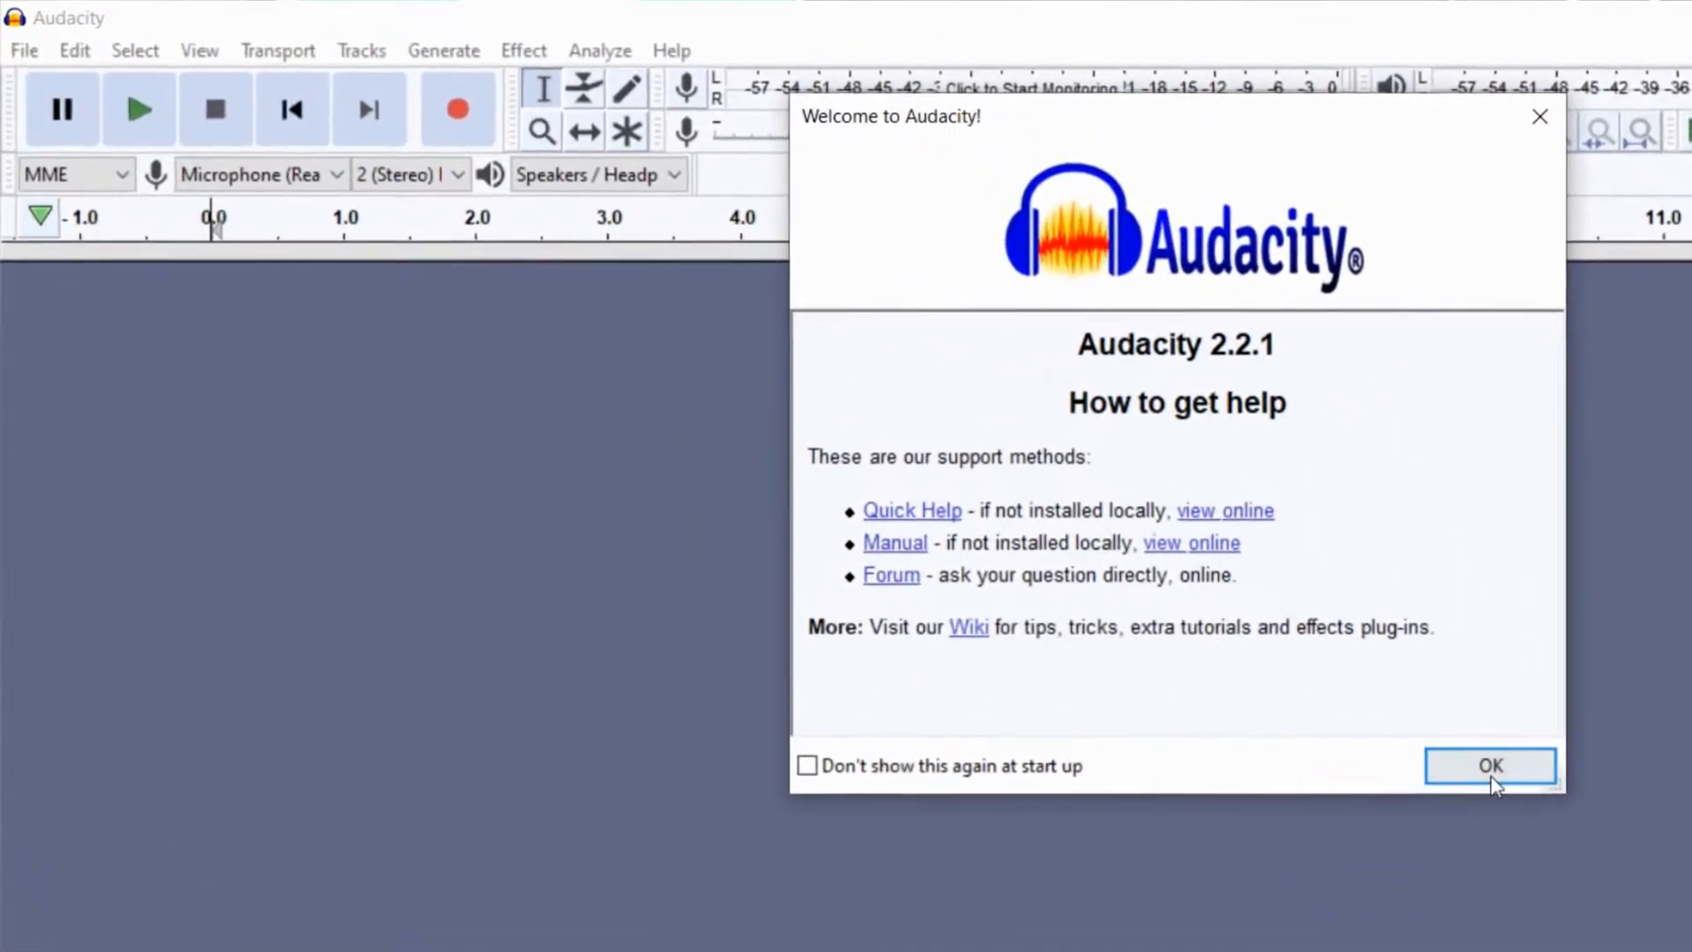
Dismiss the welcome notice and set Microphone (Yeti X) as the recording device.
left_click(1491, 764)
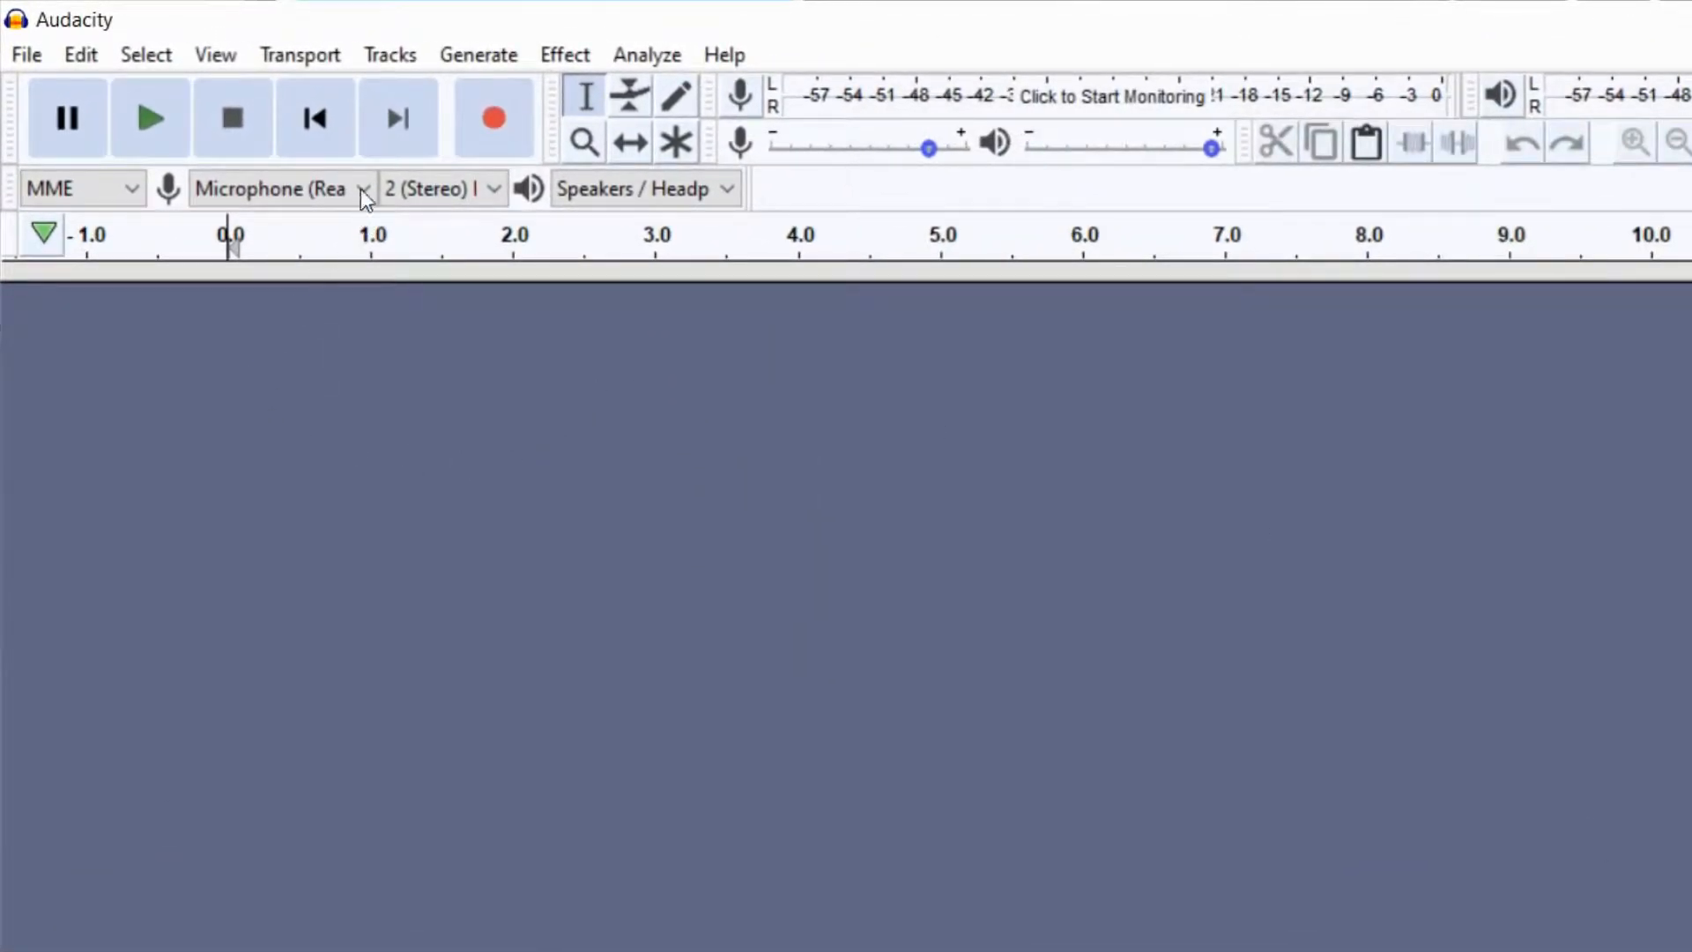
left_click(282, 189)
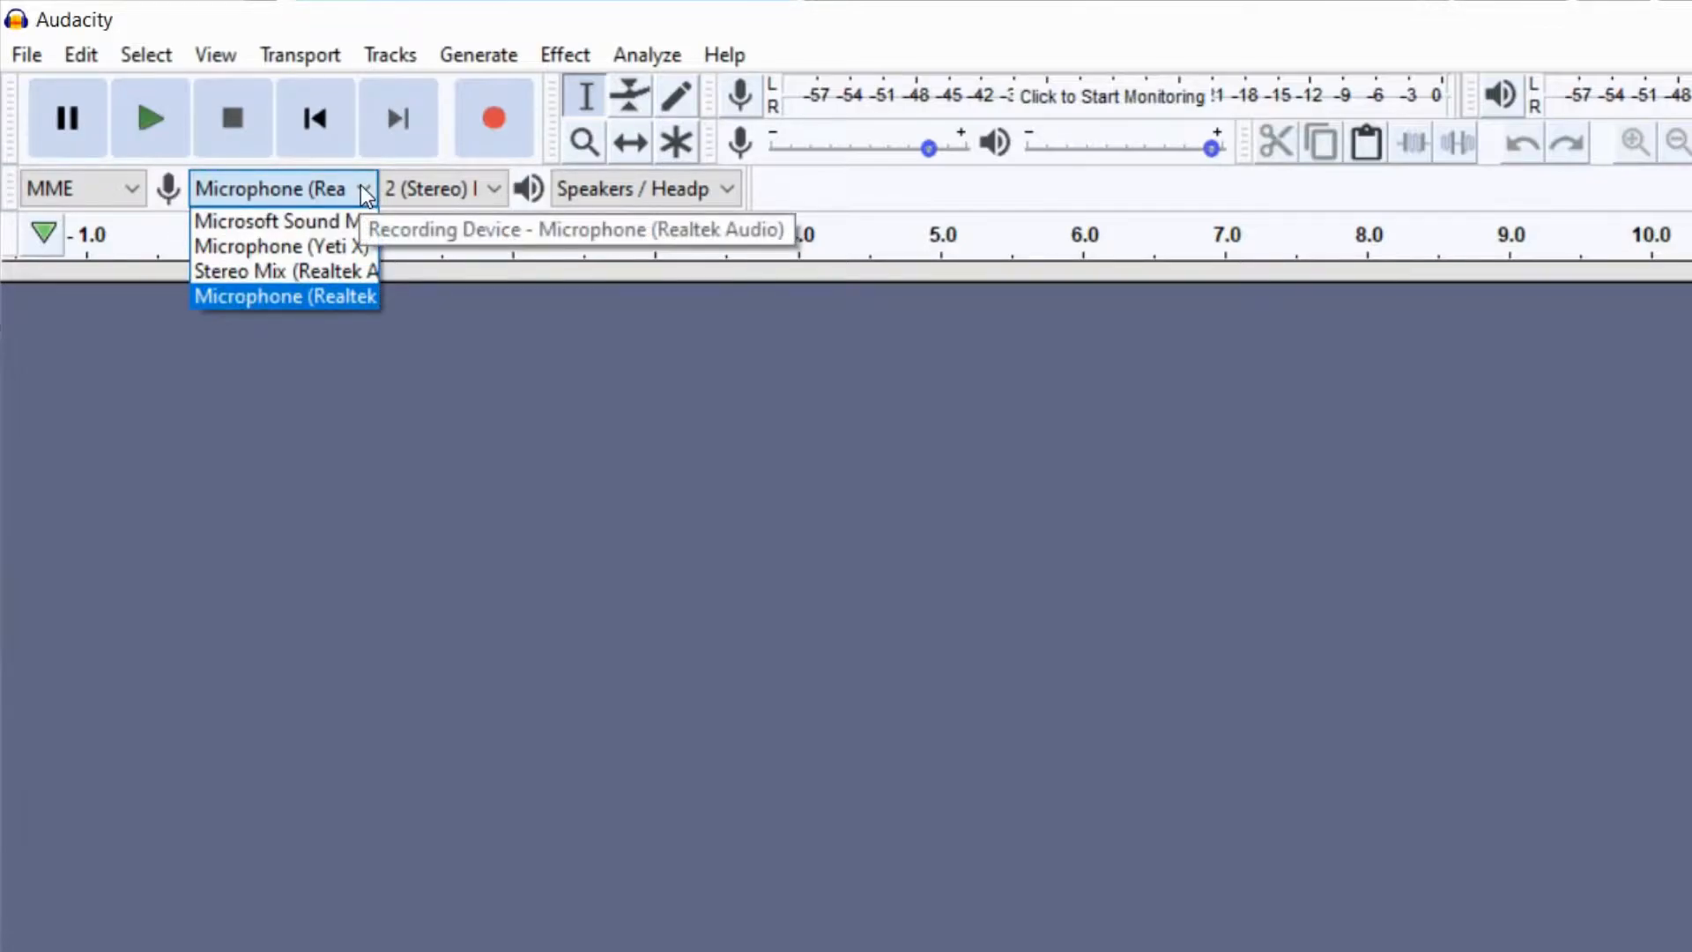
mouse_move(308, 310)
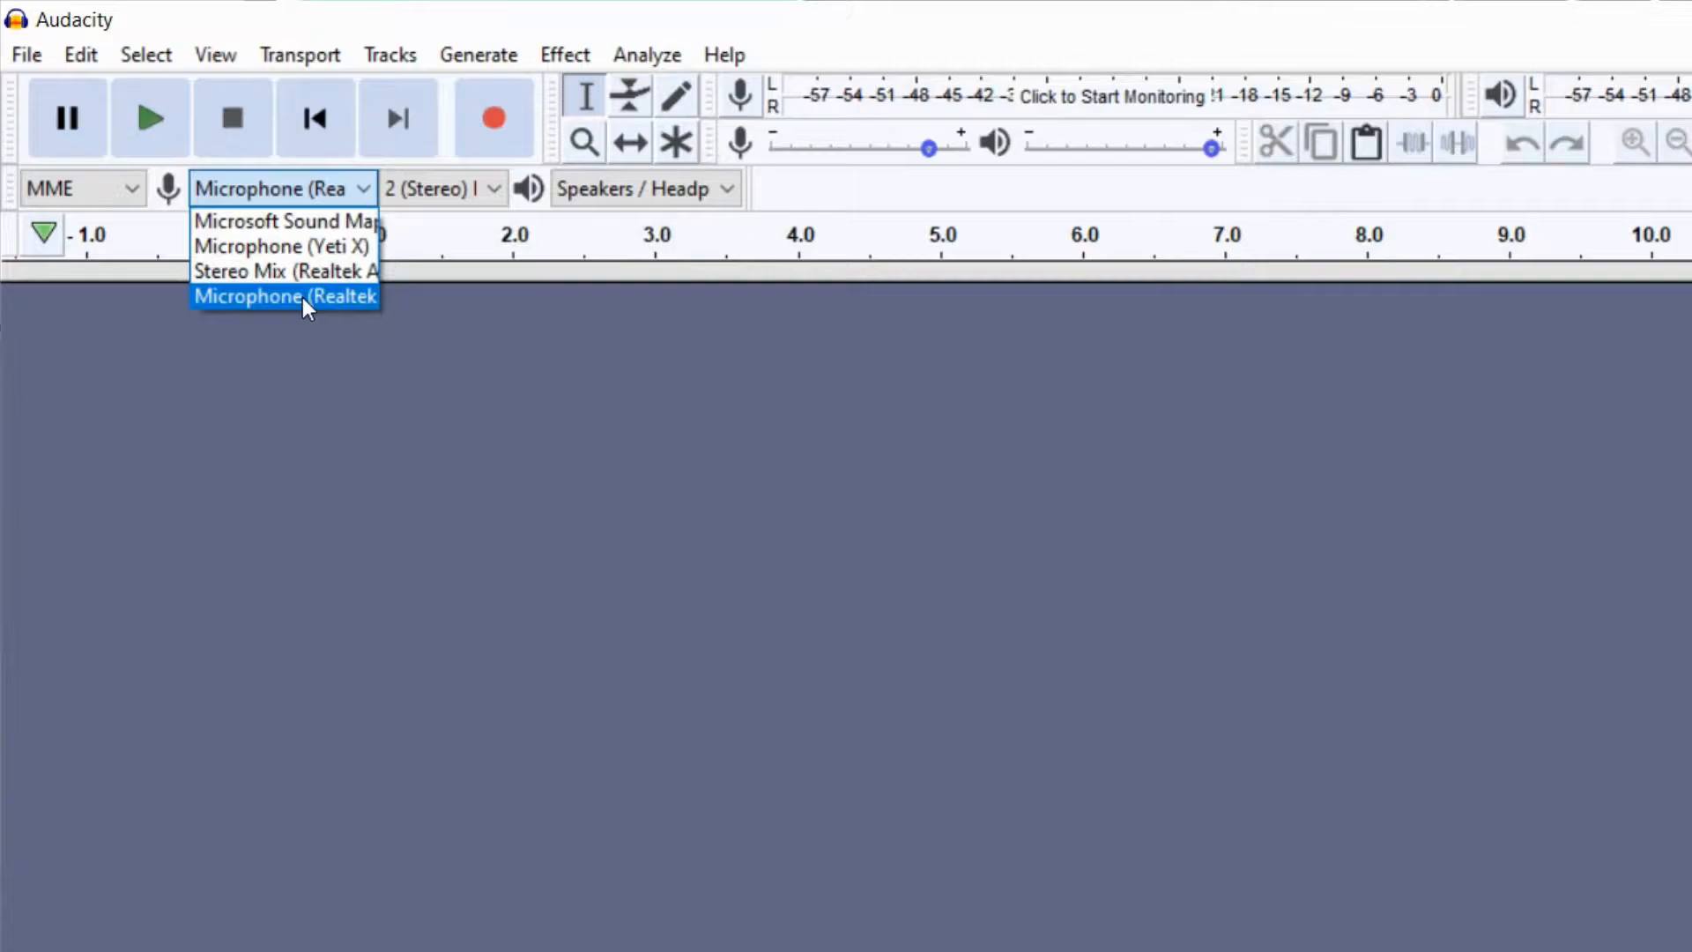
mouse_move(281, 247)
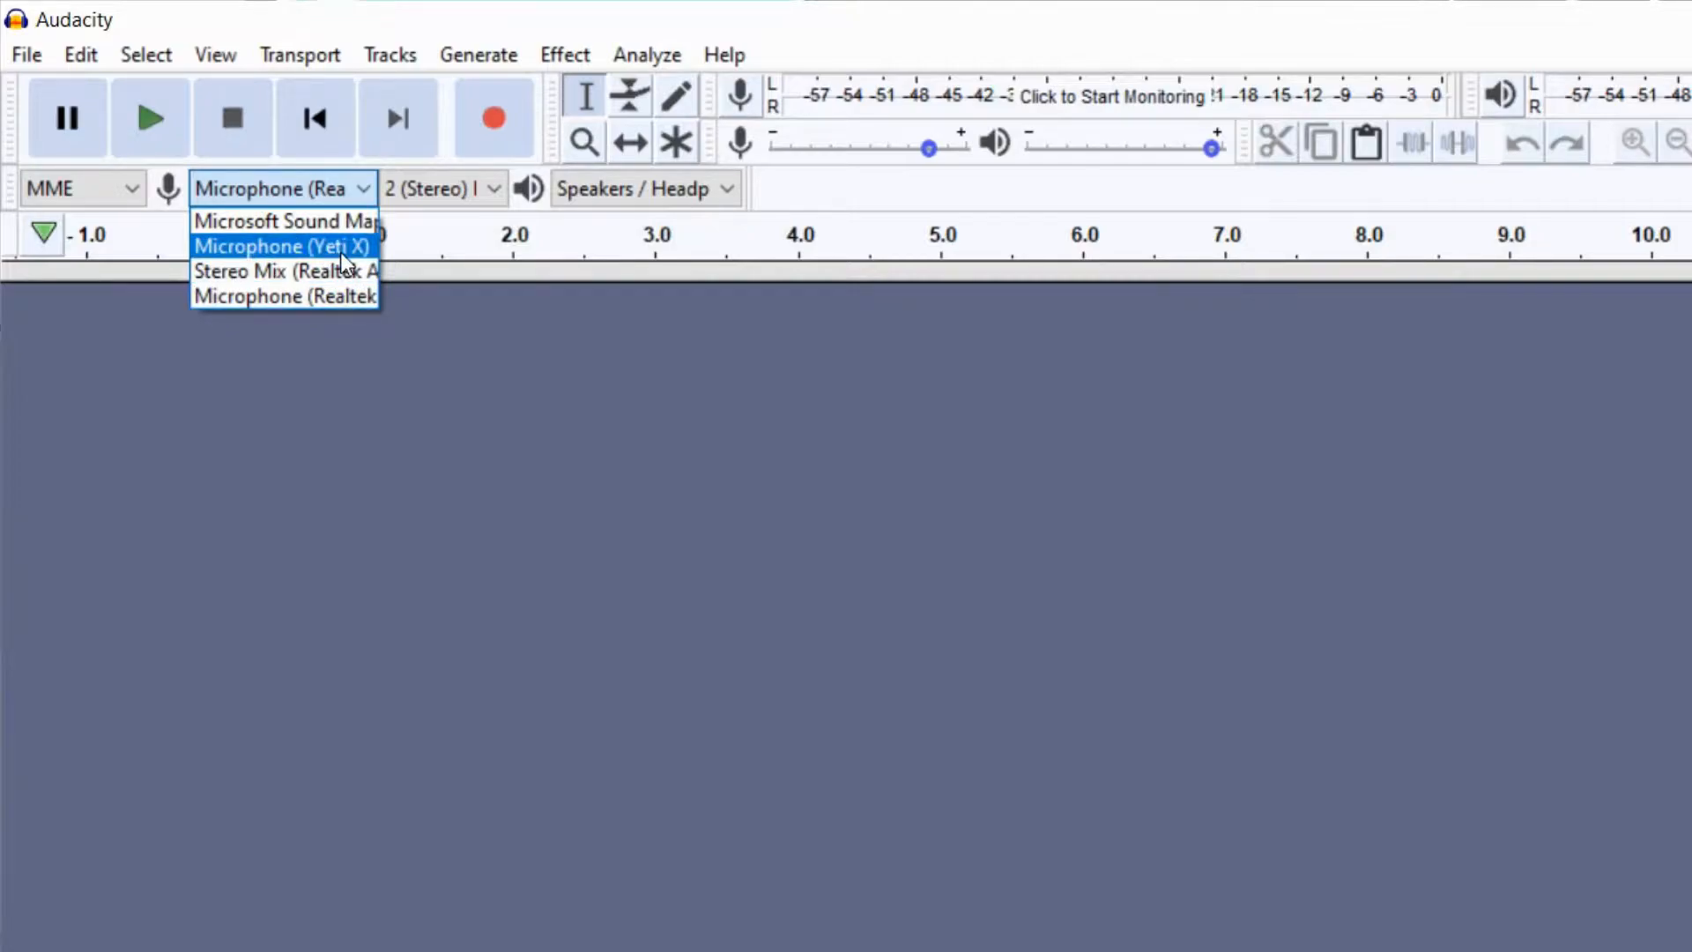
left_click(282, 247)
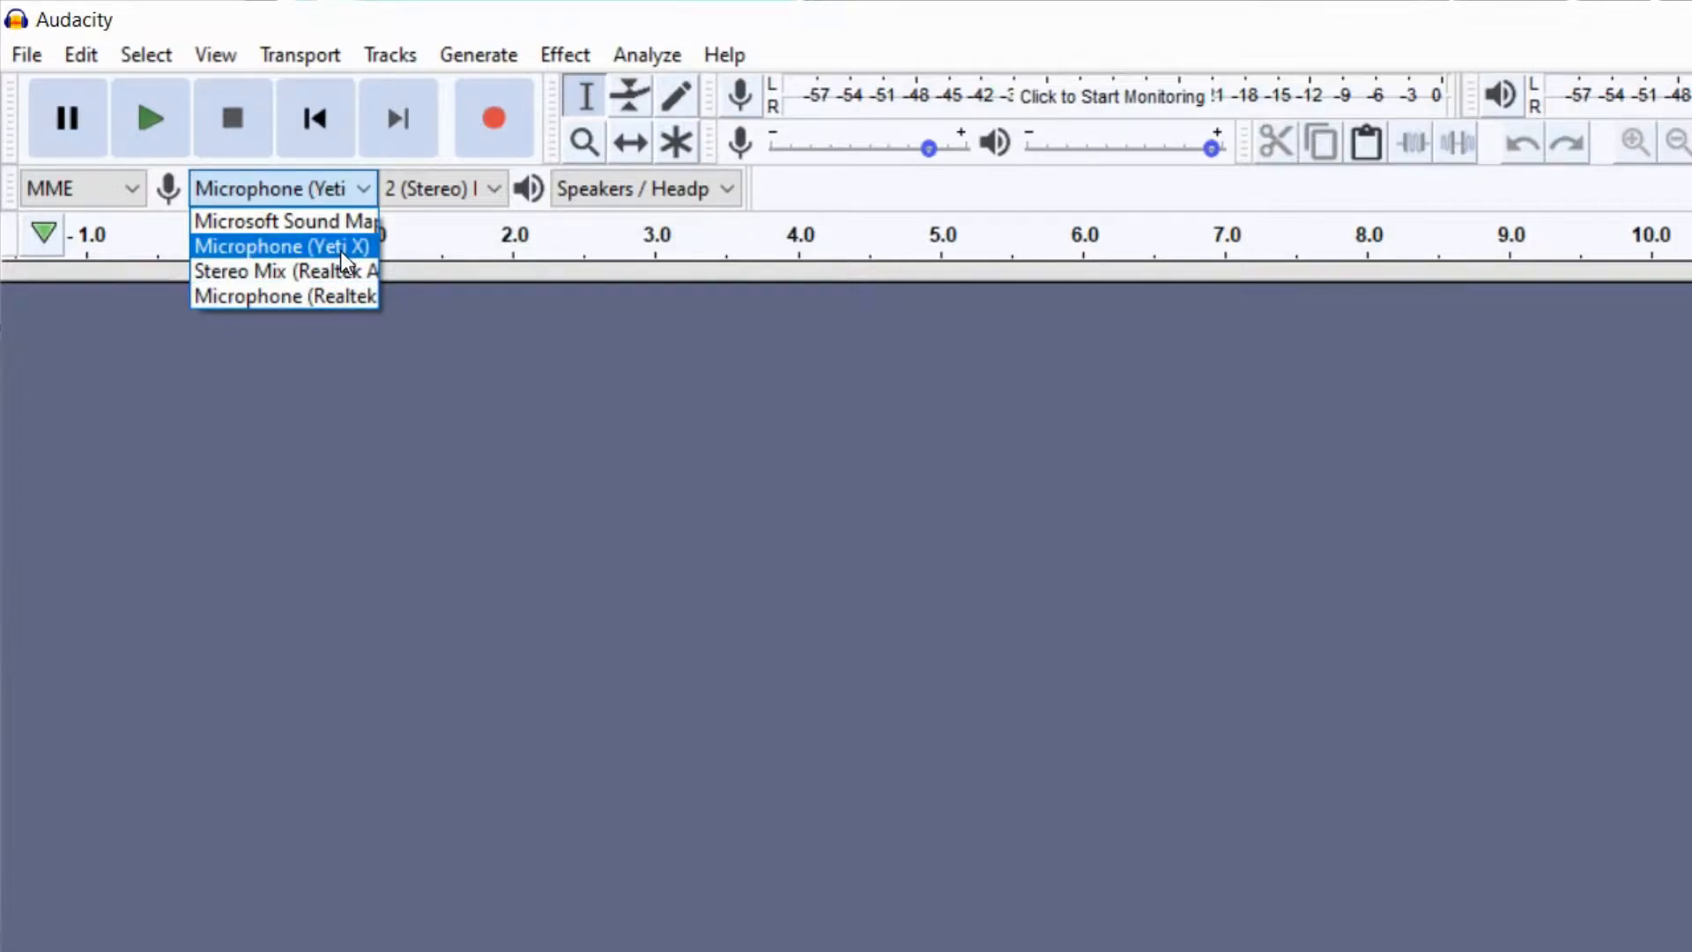
left_click(282, 247)
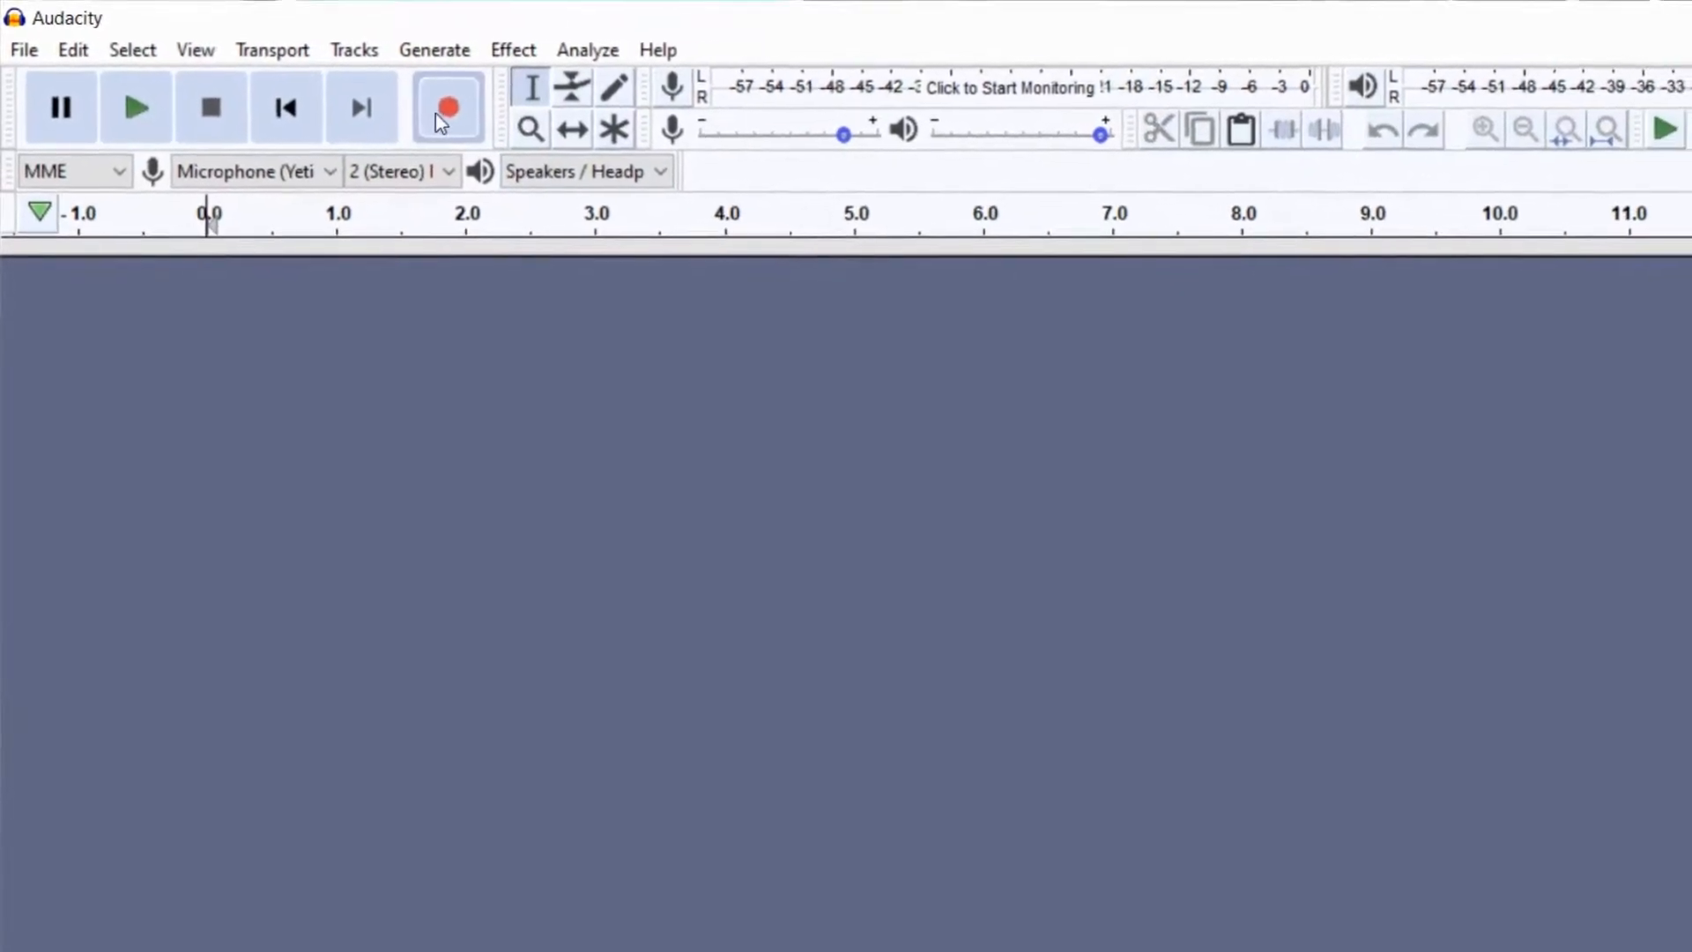
Start recording a new stereo track from the Yeti X and capture a minute of speech.
left_click(448, 108)
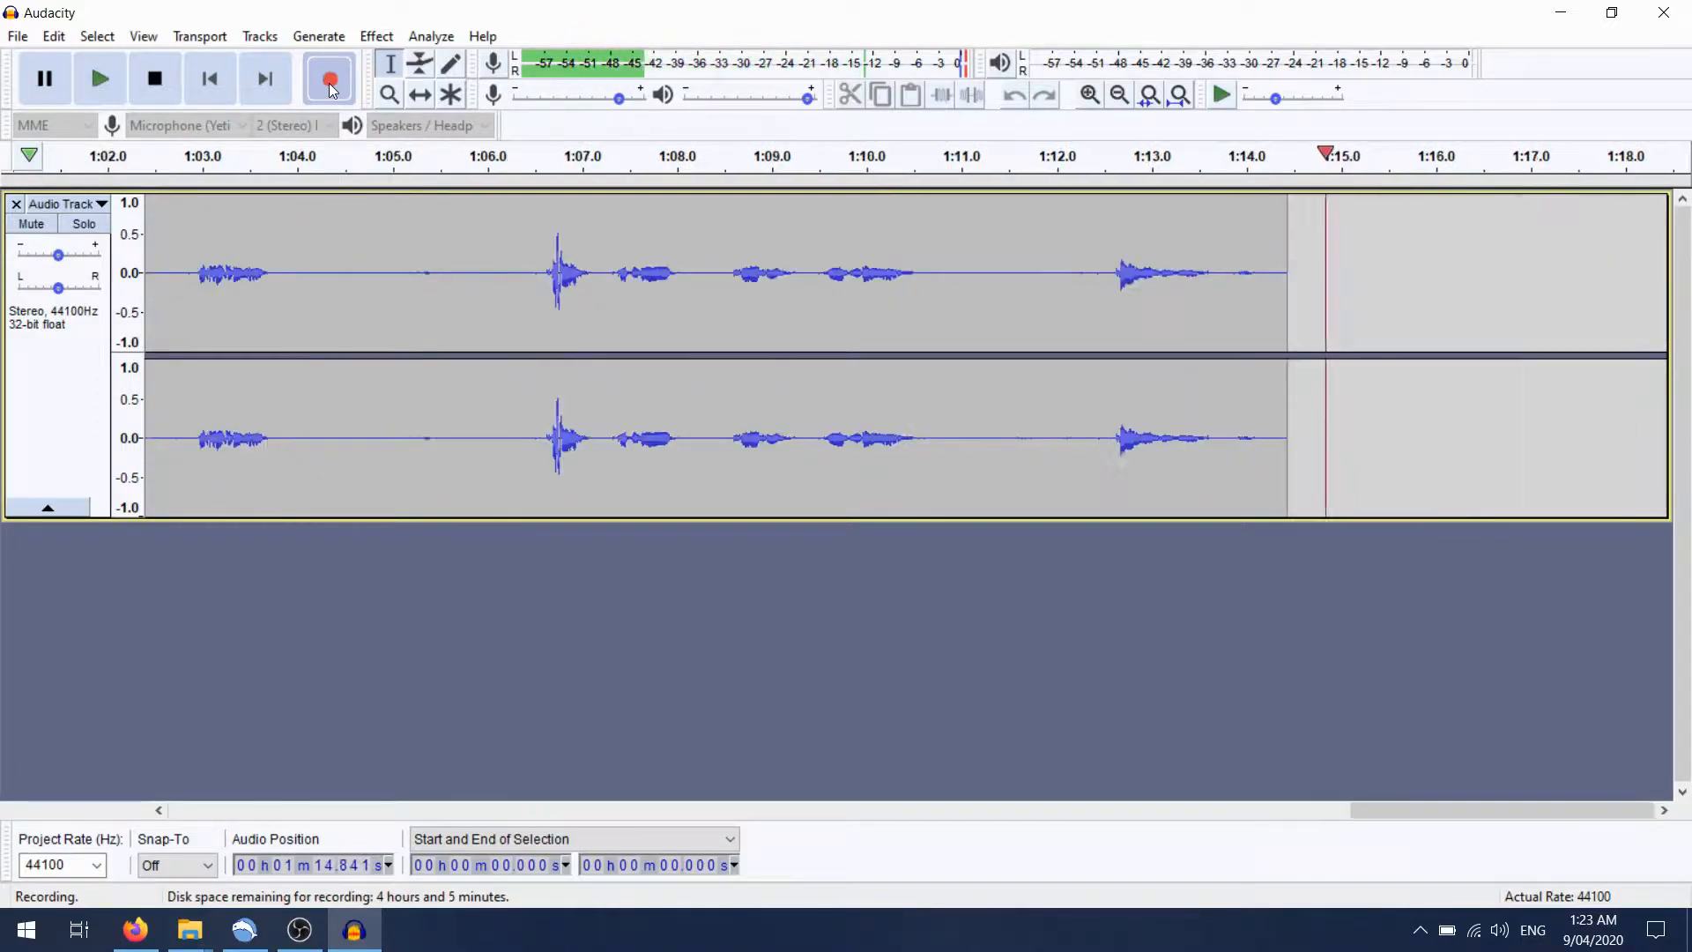
Stop the recording and place the playback cursor just after 0.0 on the ruler.
left_click(155, 78)
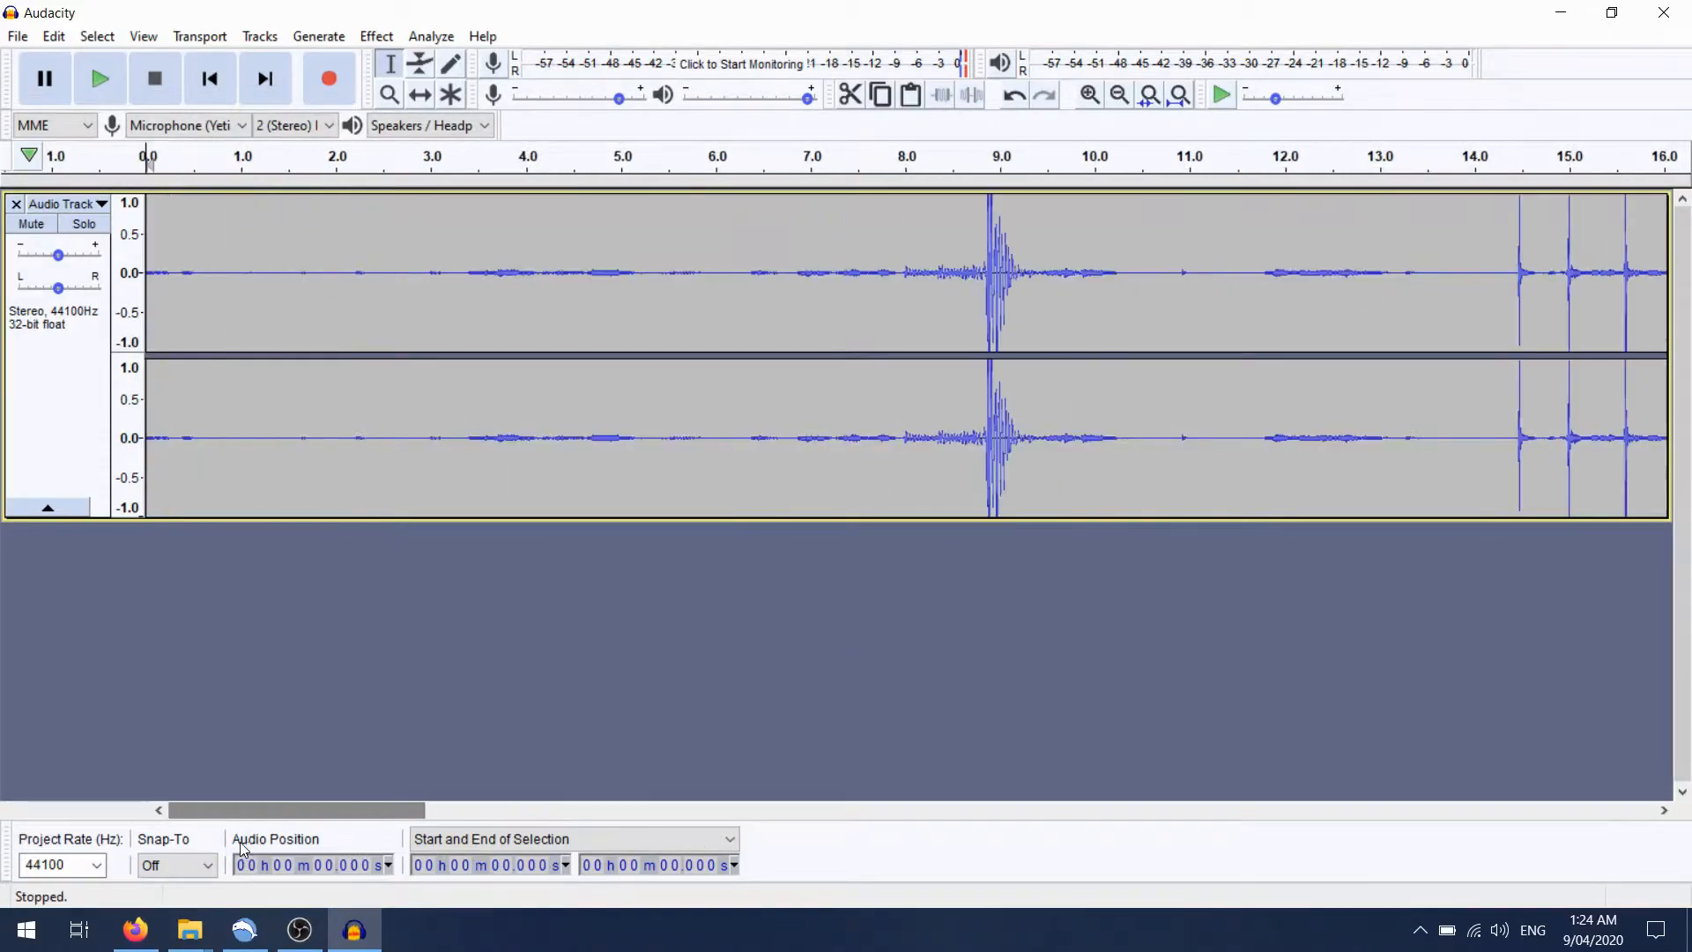
left_click(213, 156)
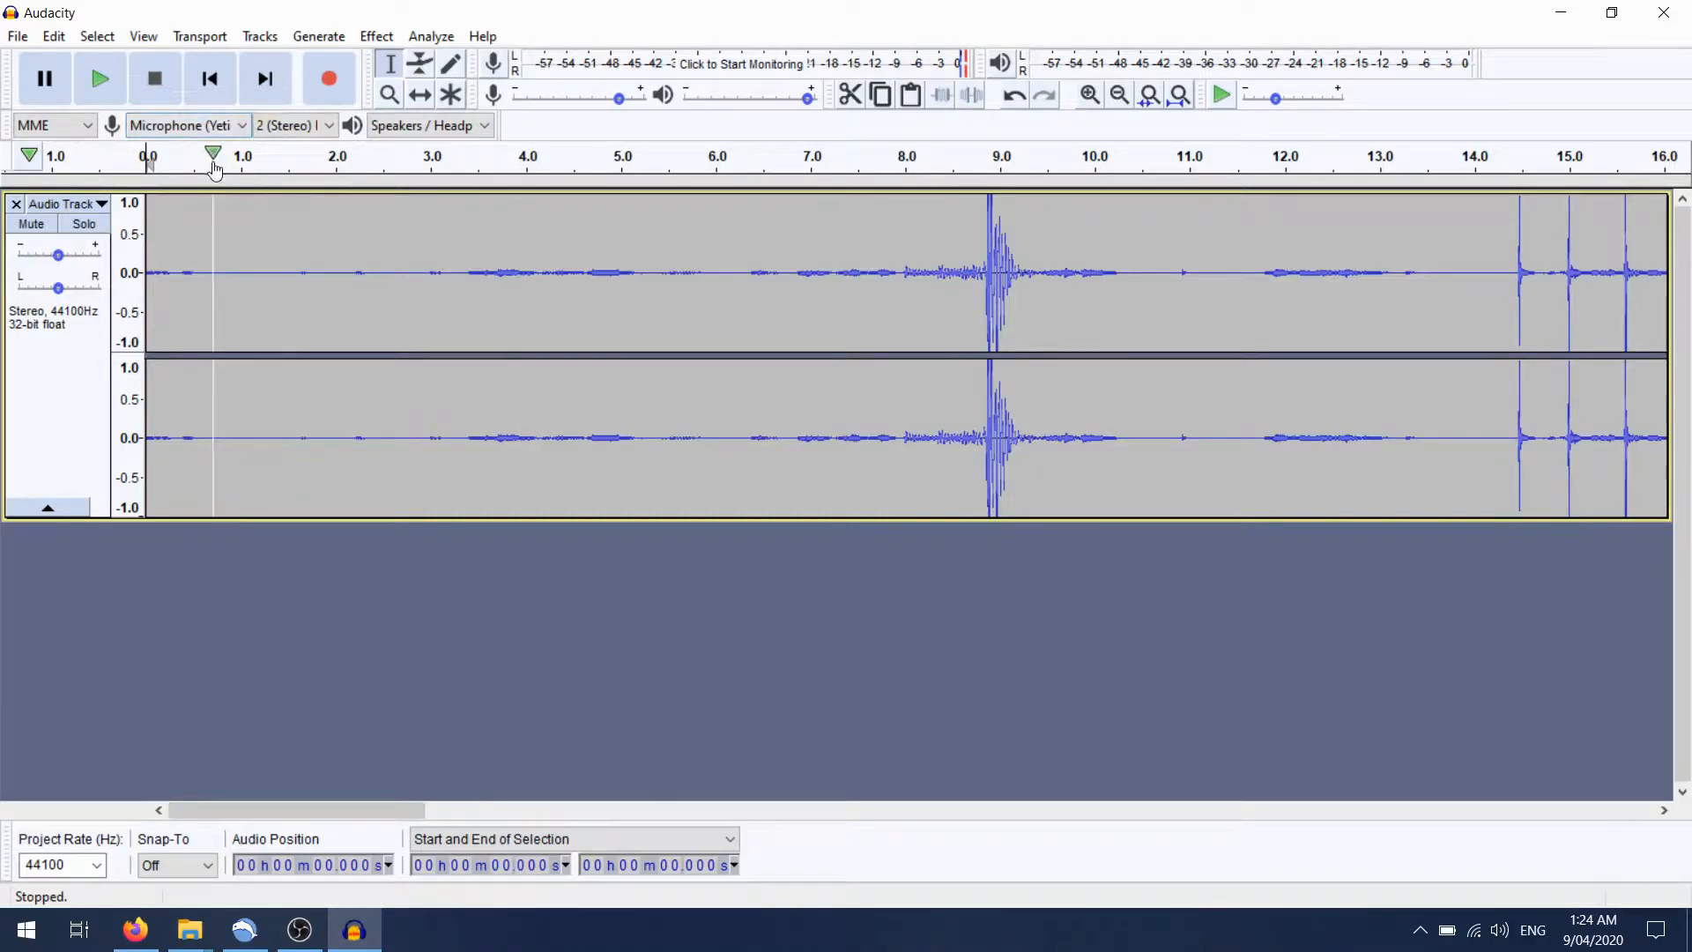
mouse_move(213, 155)
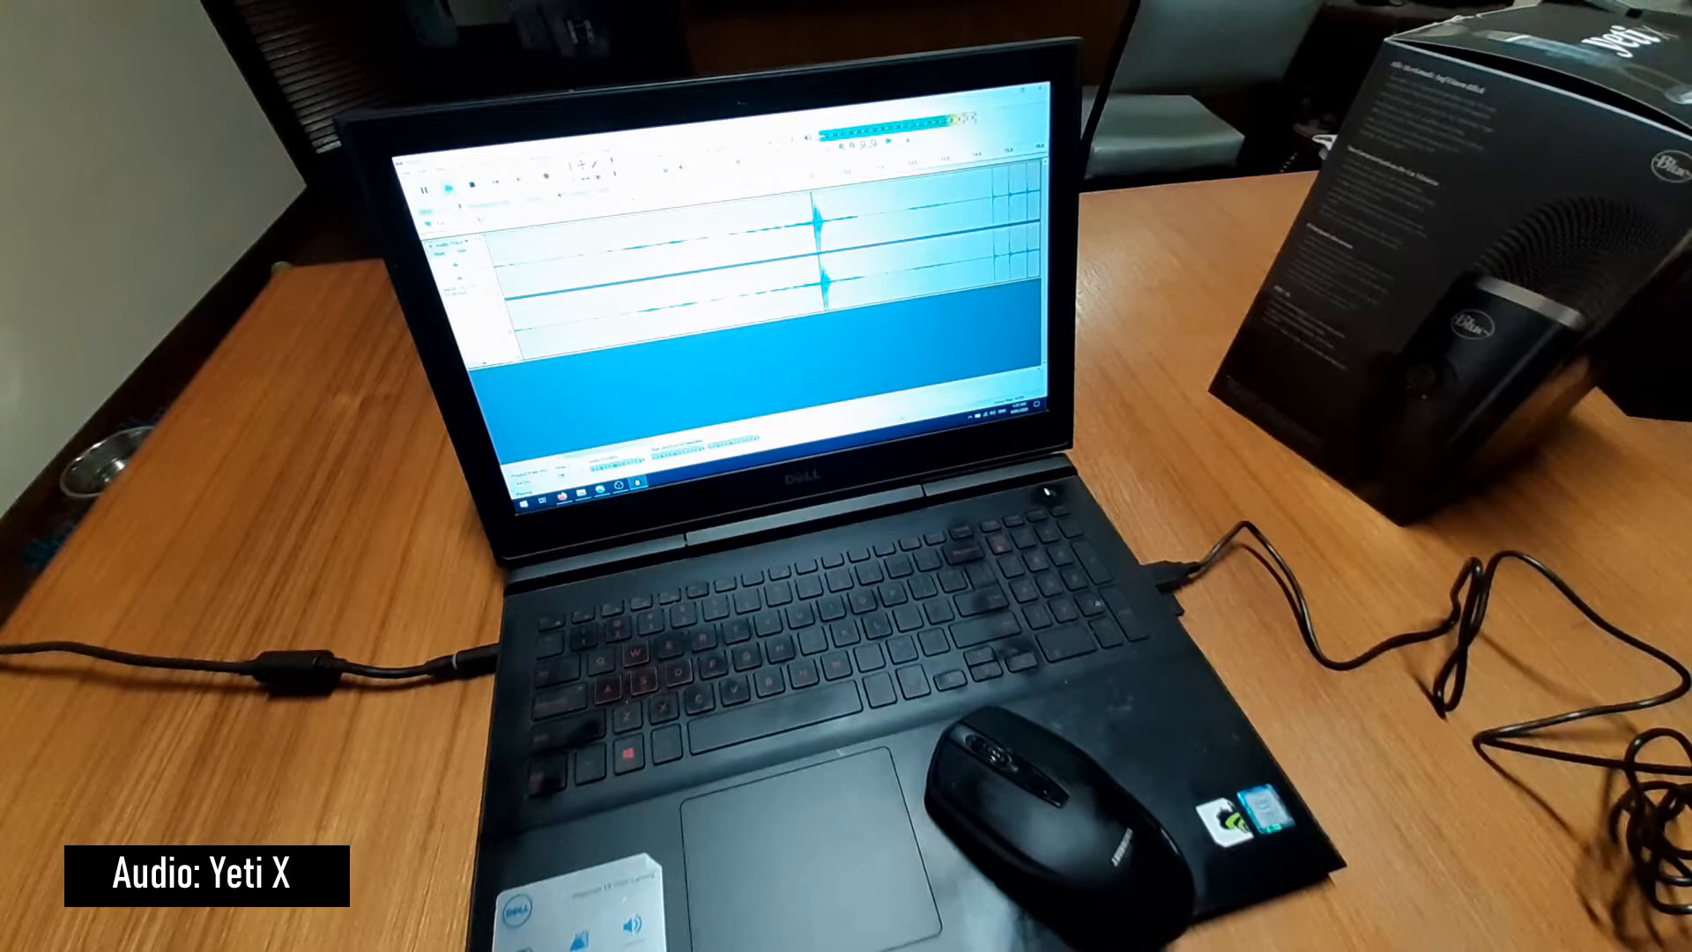
Play the recorded stereo take to hear how the Yeti X sounds.
left_click(100, 78)
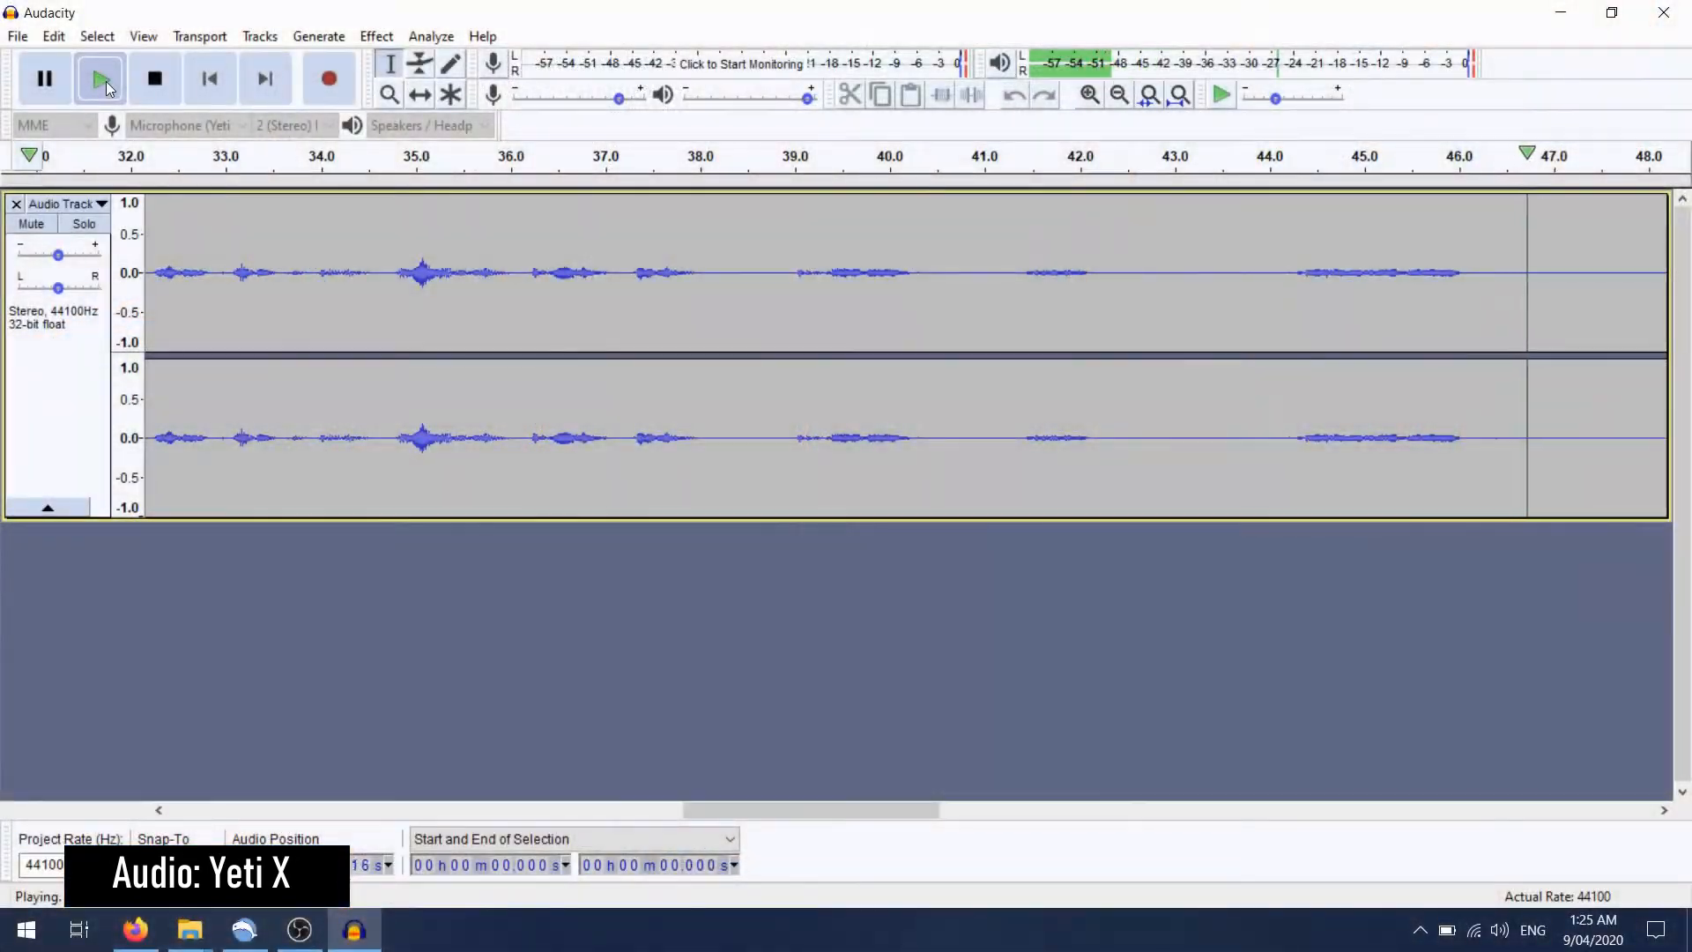